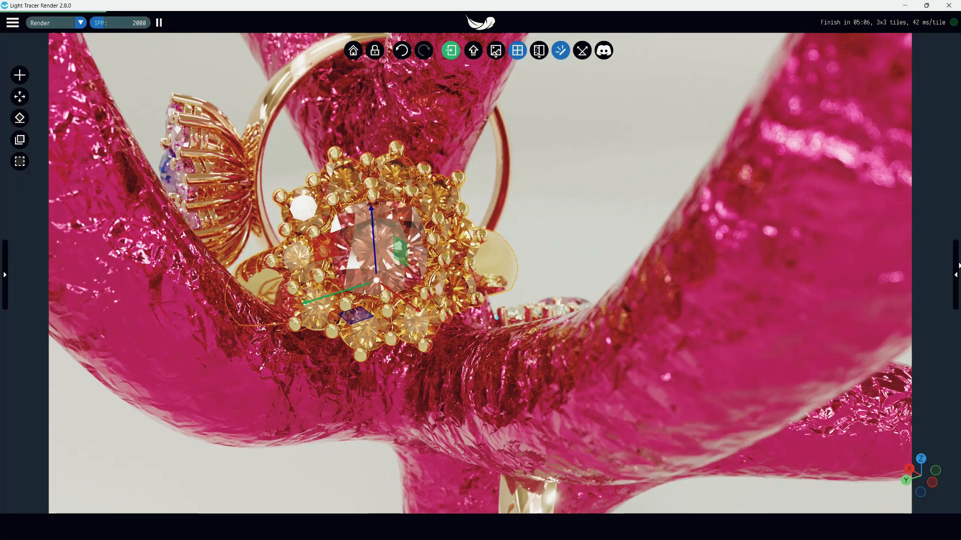
Switch the camera path to Keyframes in the Animation settings
{"action": "left_click", "coordinate": [861, 47]}
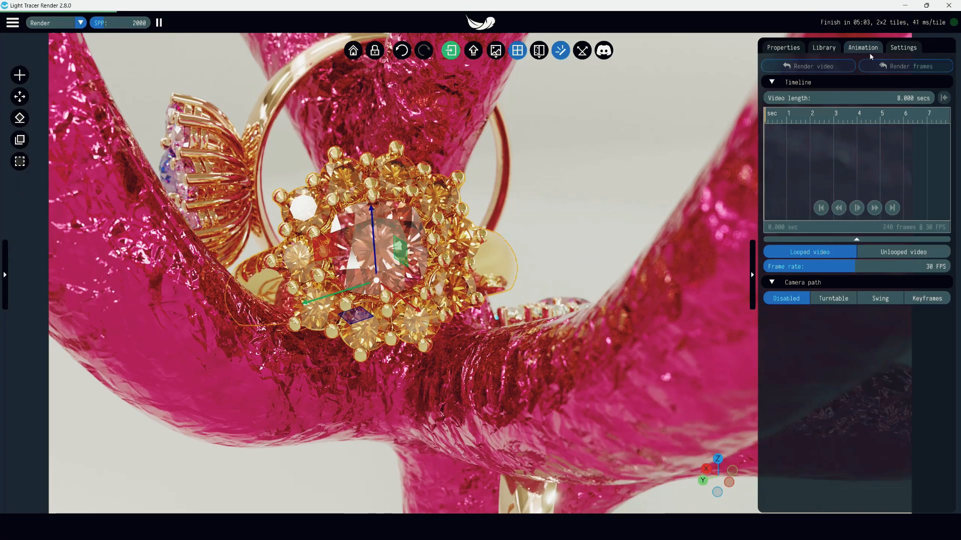
{"action": "left_click", "coordinate": [926, 298]}
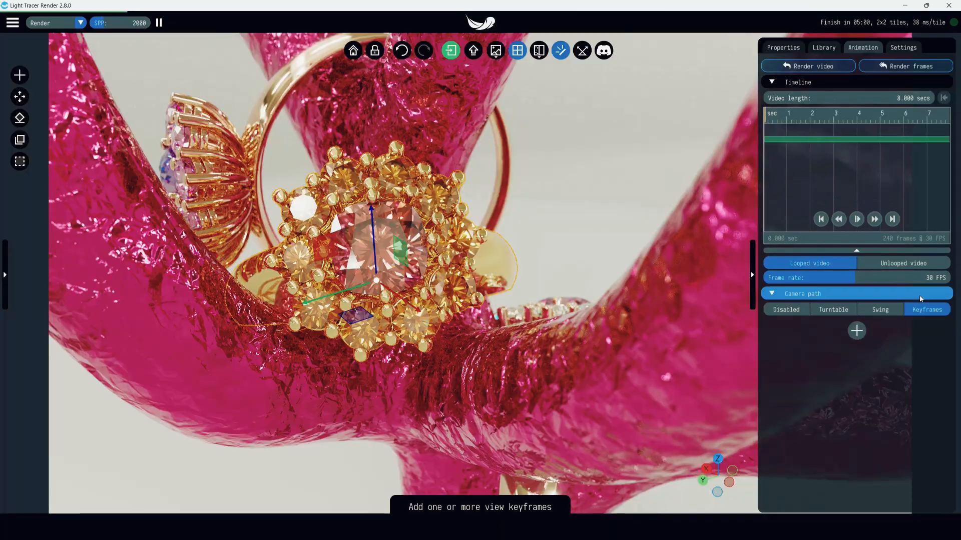
Add camera view keyframes of the jewelry from several orbited angles
{"action": "left_click", "coordinate": [856, 331]}
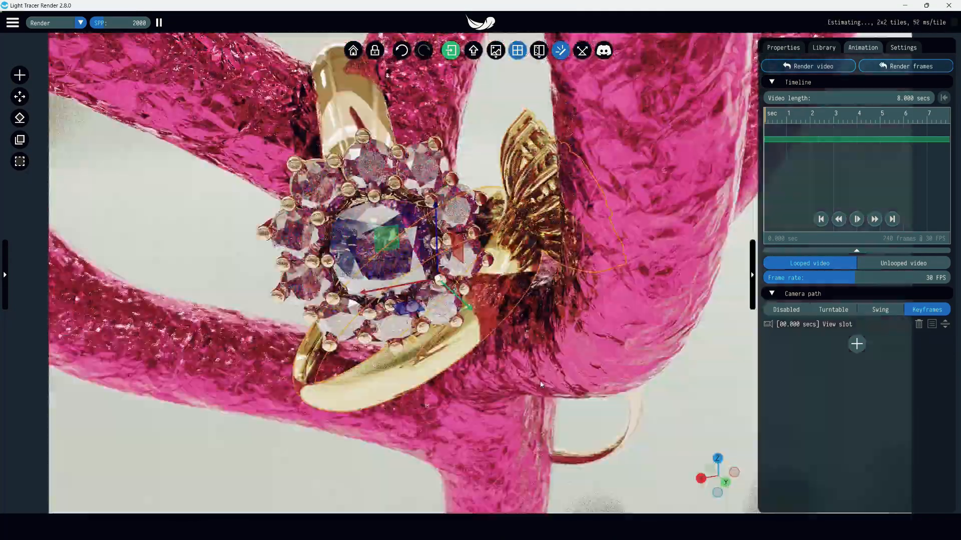
{"action": "left_click", "coordinate": [856, 343]}
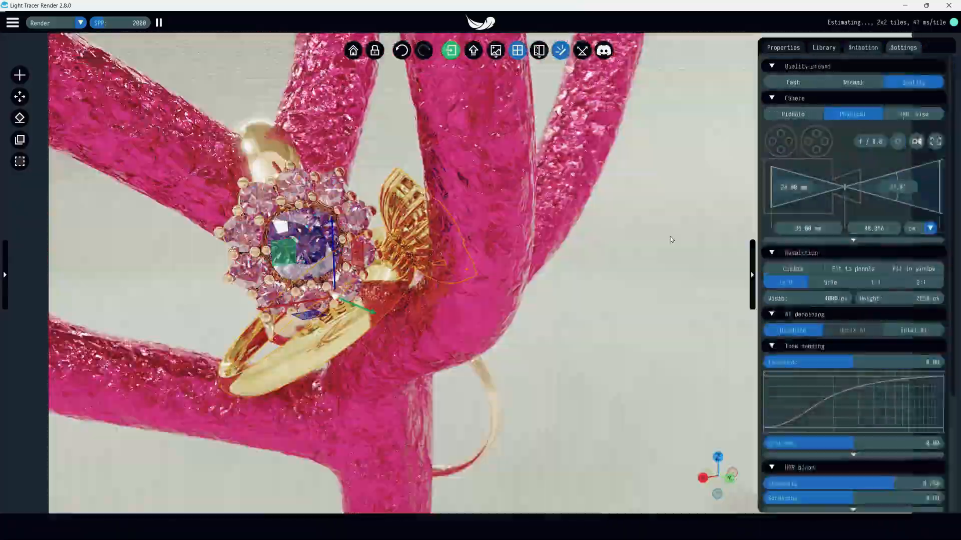
{"action": "left_click", "coordinate": [862, 47]}
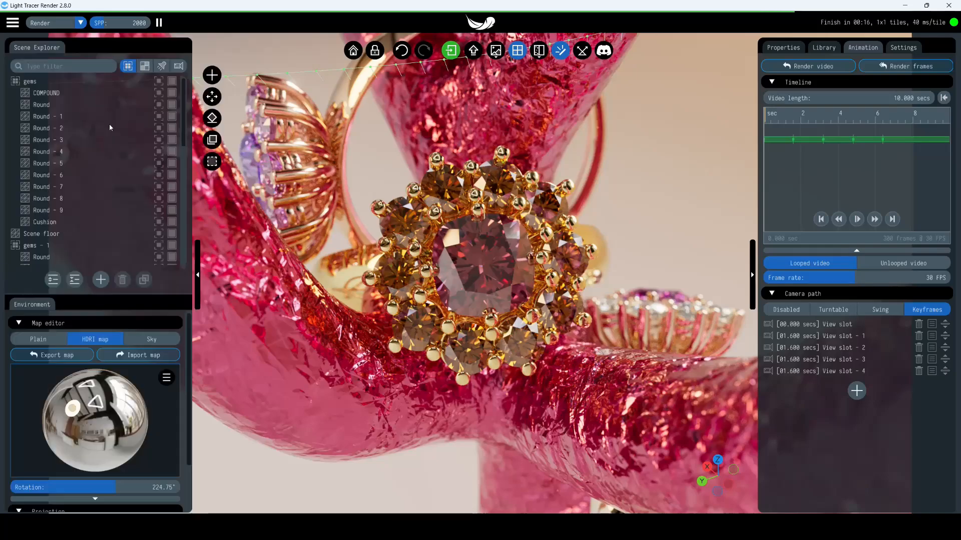
Add View slot 5 as a close-up keyframe of the pink-stone ring
{"action": "left_click", "coordinate": [178, 66]}
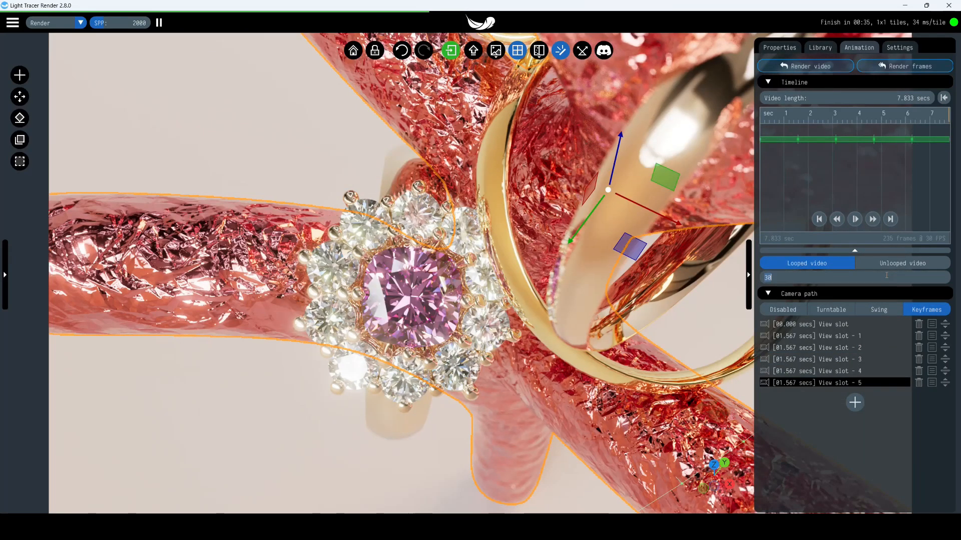
Run the animation at 1 FPS, fitted to tracks and unlooped, then start Render frames
{"action": "left_click", "coordinate": [943, 97]}
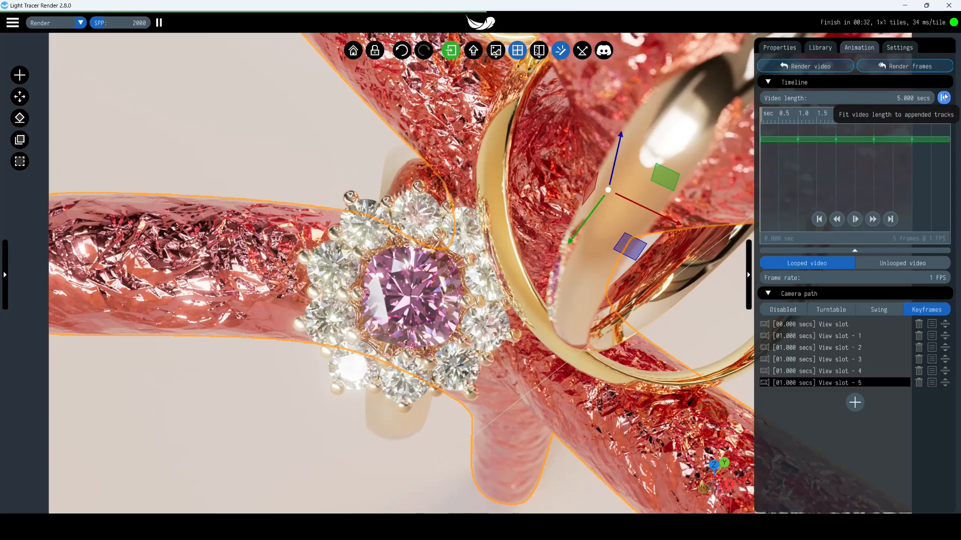
{"action": "left_click", "coordinate": [854, 219]}
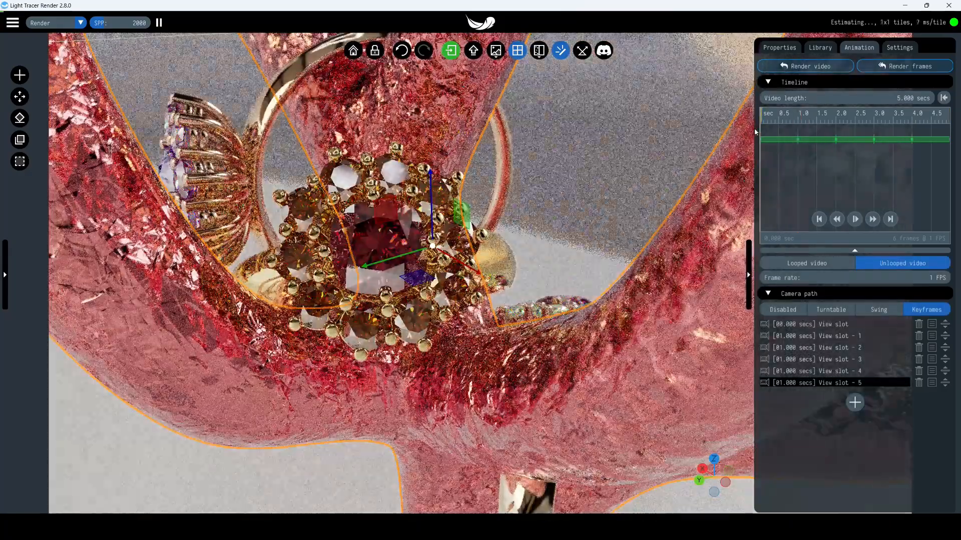
{"action": "left_click", "coordinate": [904, 66]}
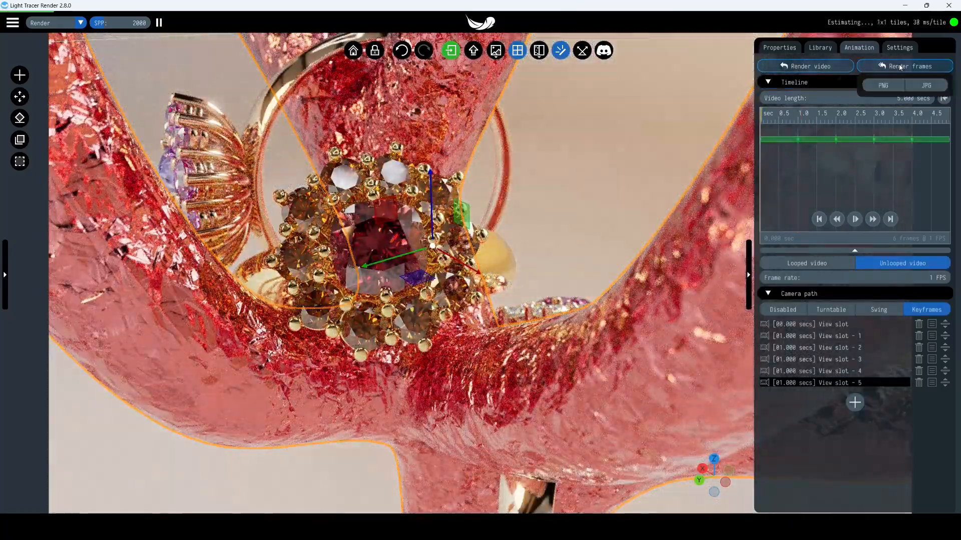